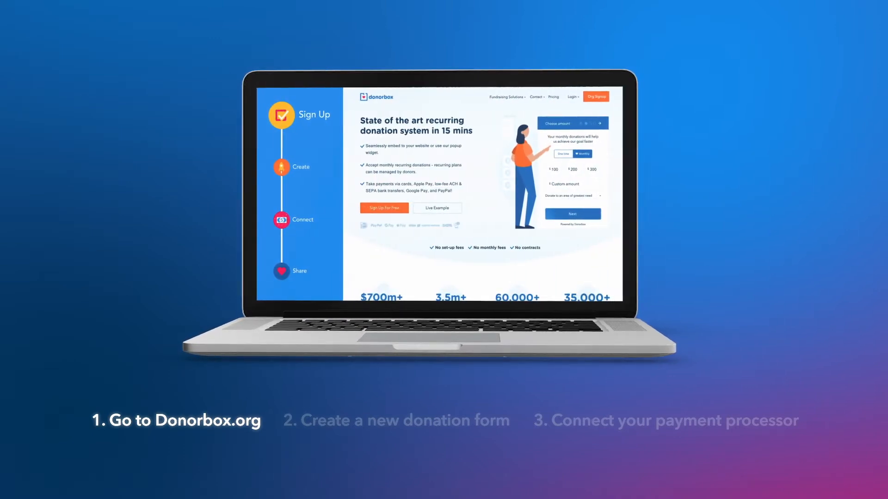
- Finish the Donorbox signup and reach the campaigns dashboard showing Forest Initiative
left_click(384, 208)
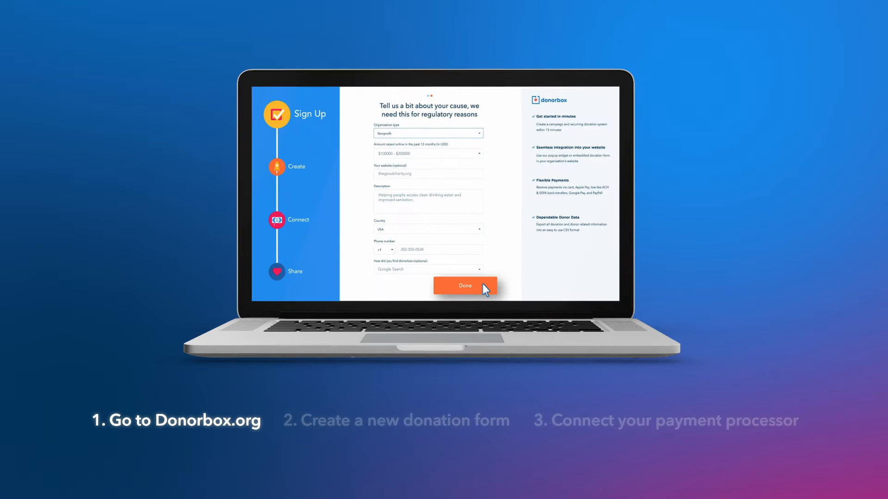
left_click(464, 285)
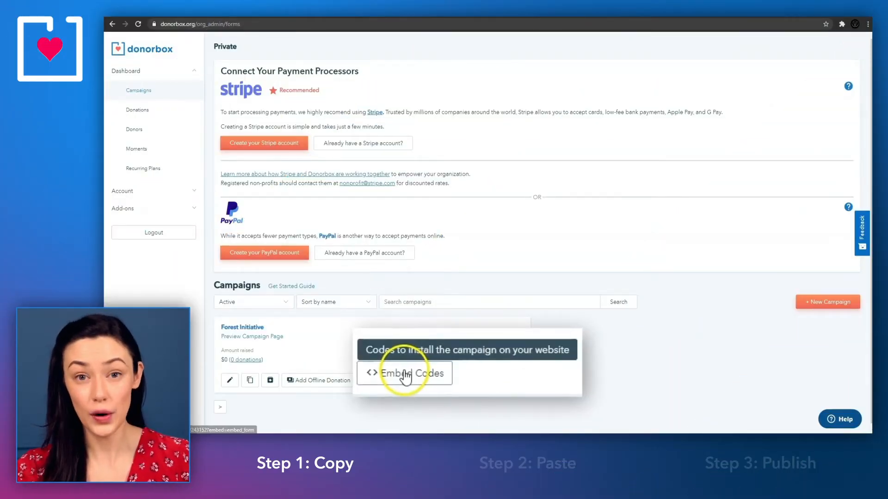
- Set the Forest Initiative embed form's default recurring interval to Monthly and select its code for copying
left_click(404, 372)
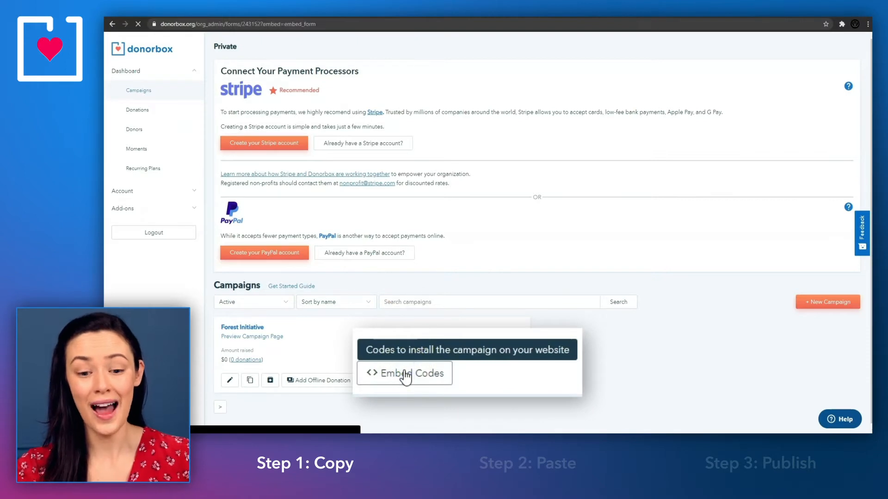
left_click(404, 372)
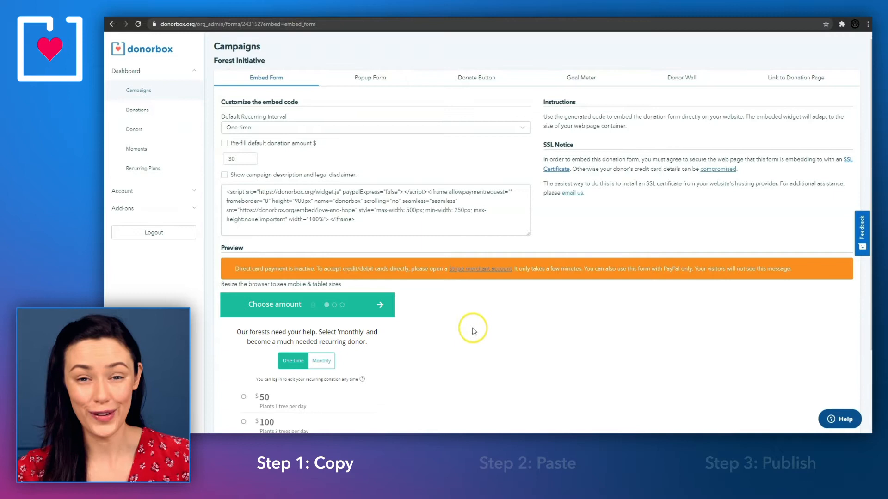
mouse_move(433, 129)
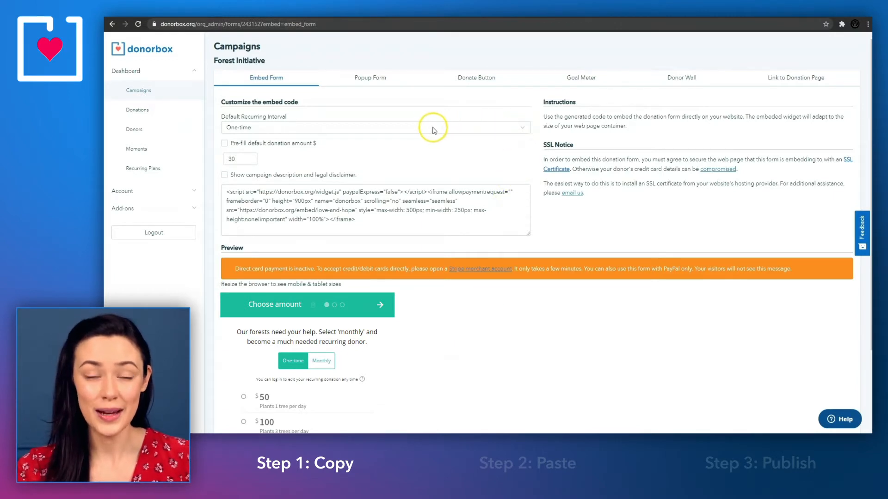
mouse_move(525, 128)
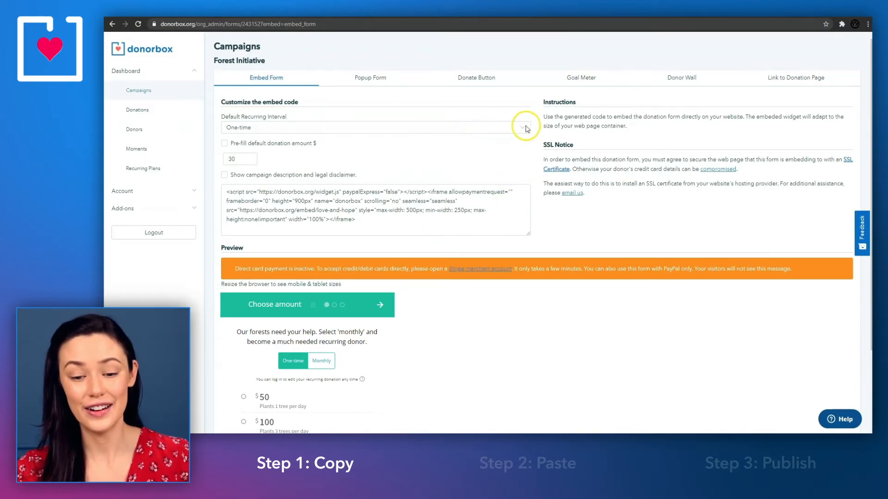
left_click(374, 127)
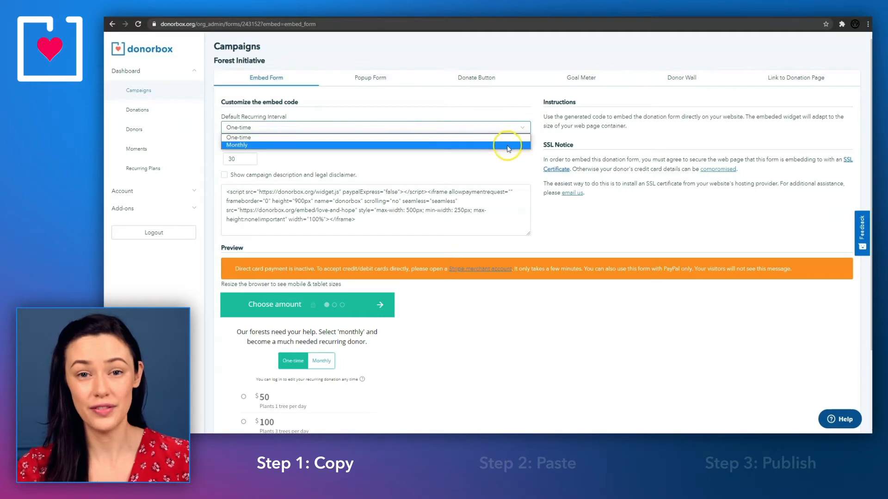
left_click(375, 145)
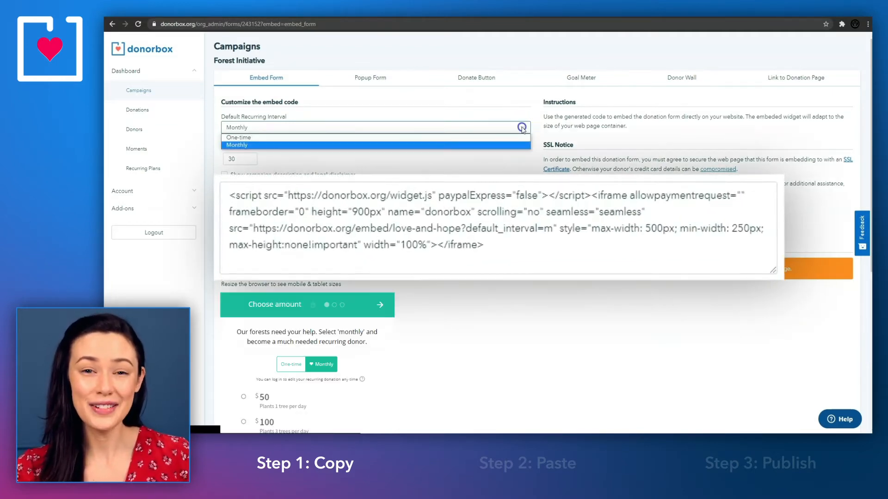
left_click(238, 138)
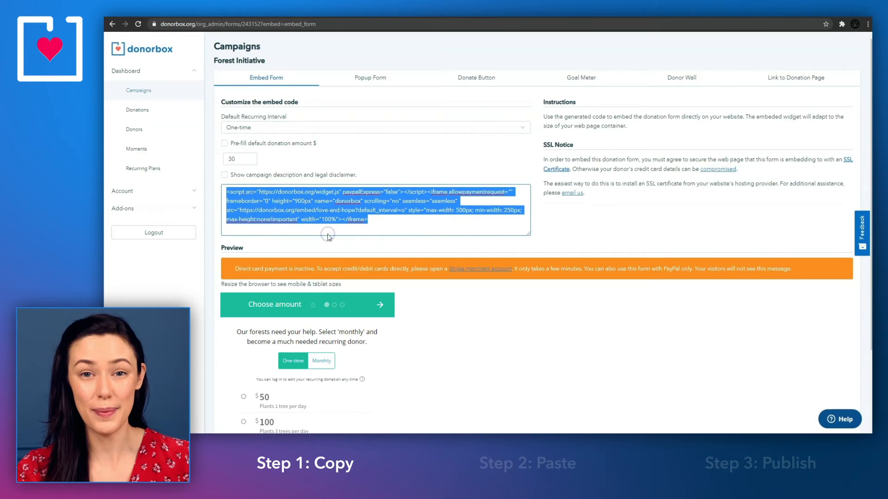
mouse_move(304, 139)
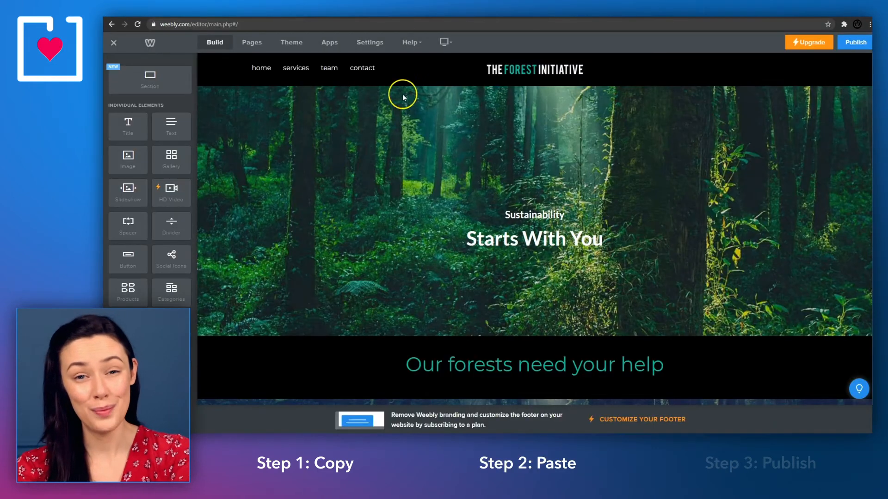
mouse_move(148, 214)
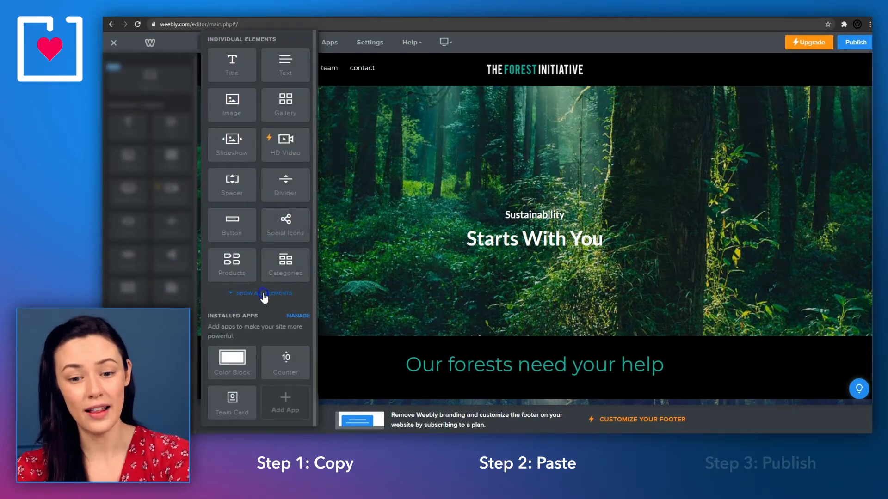
- Place an Embed Code element under the Starts With You heading and paste the Donorbox form code into it
left_click(261, 293)
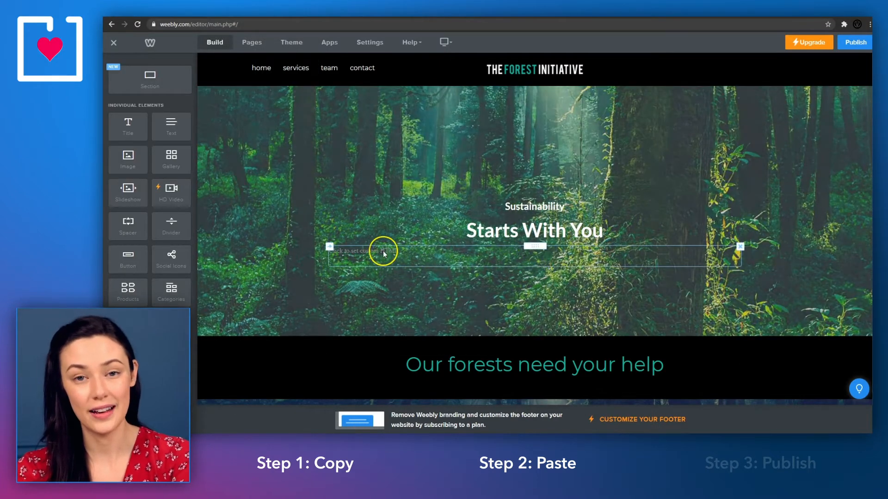
left_click(382, 251)
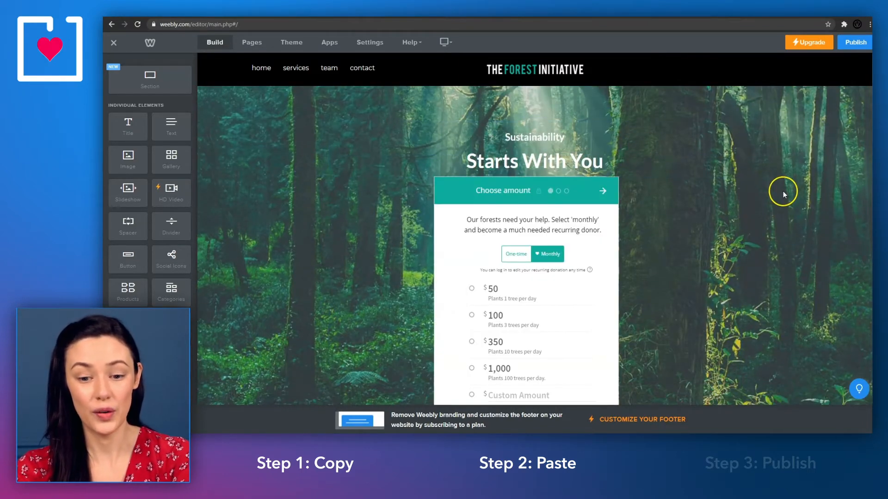
mouse_move(783, 194)
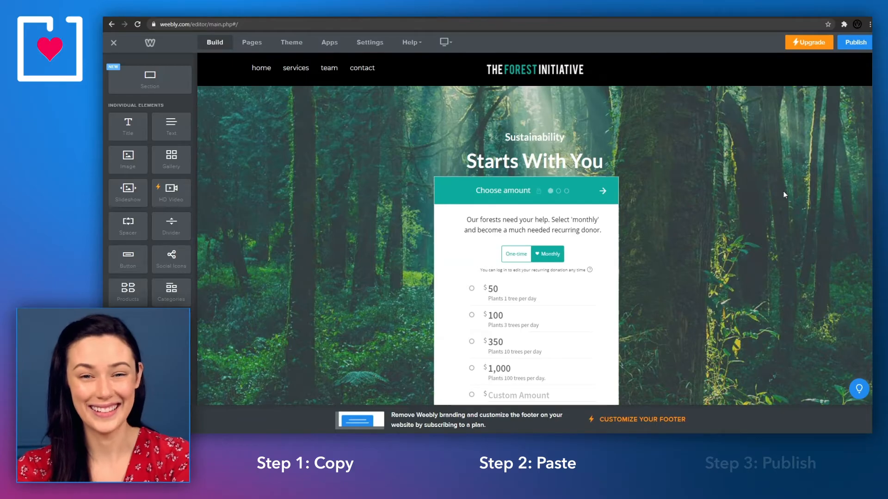
left_click(854, 42)
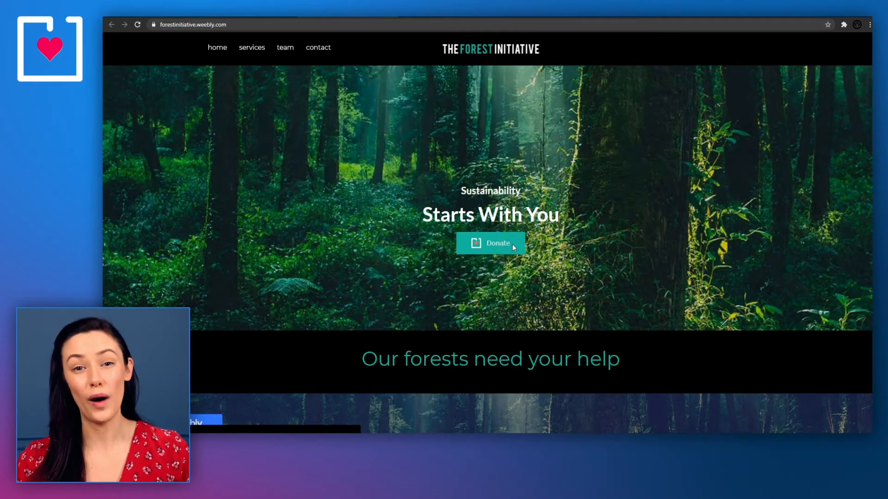
left_click(490, 244)
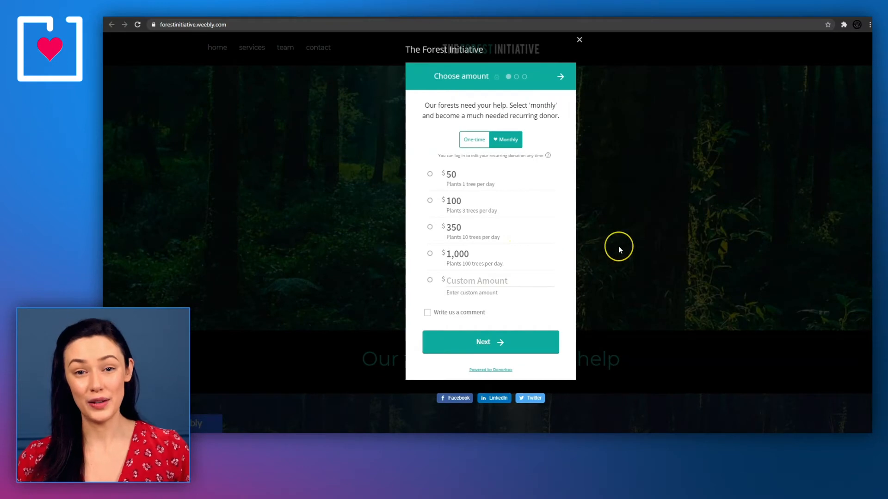
mouse_move(619, 248)
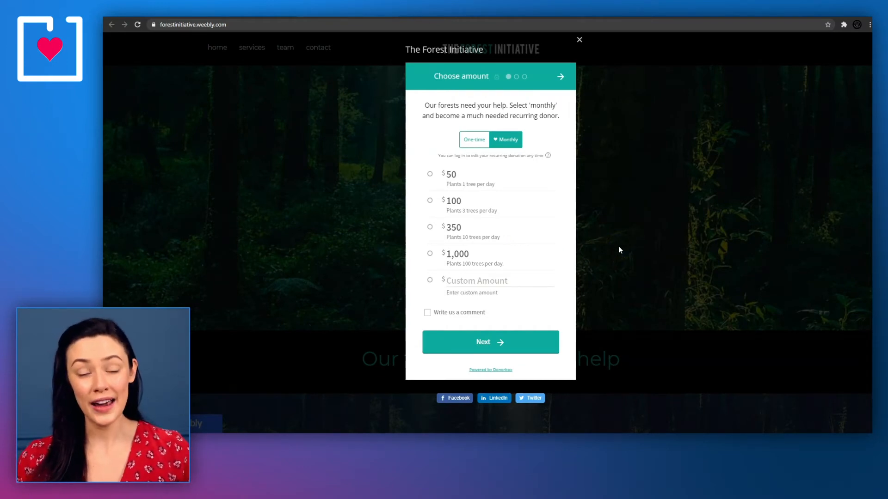
mouse_move(597, 59)
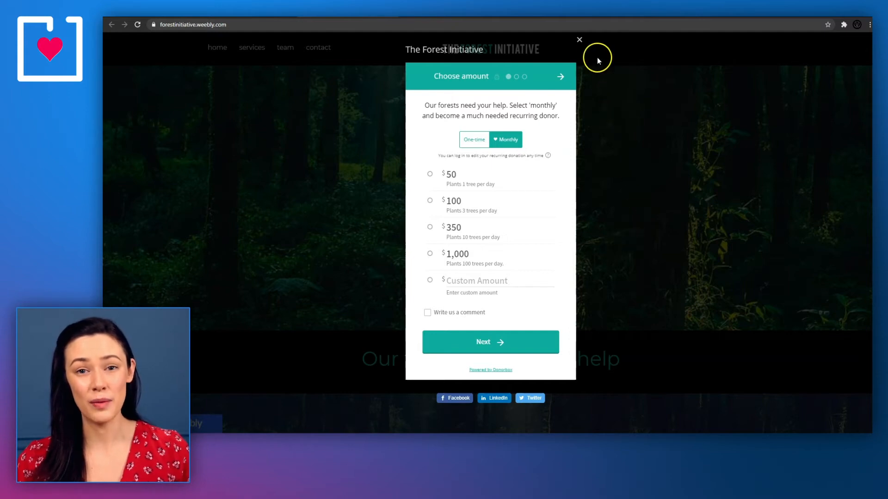
left_click(579, 39)
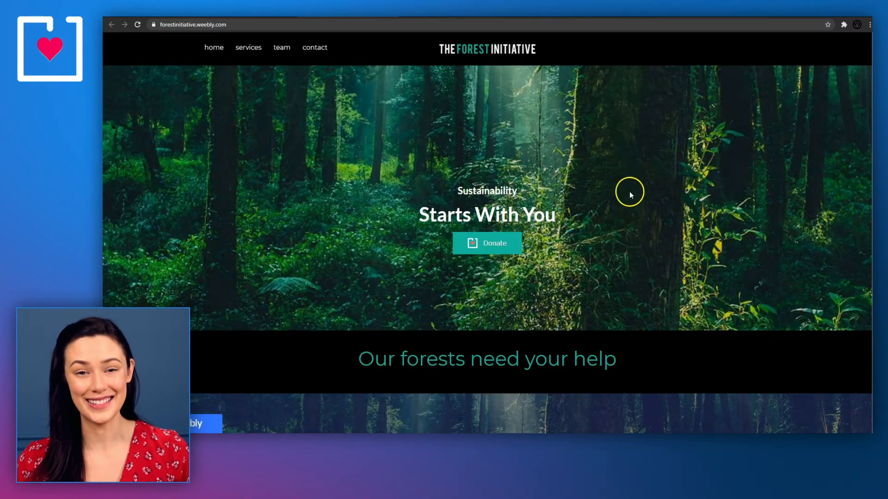
scroll("down", 3)
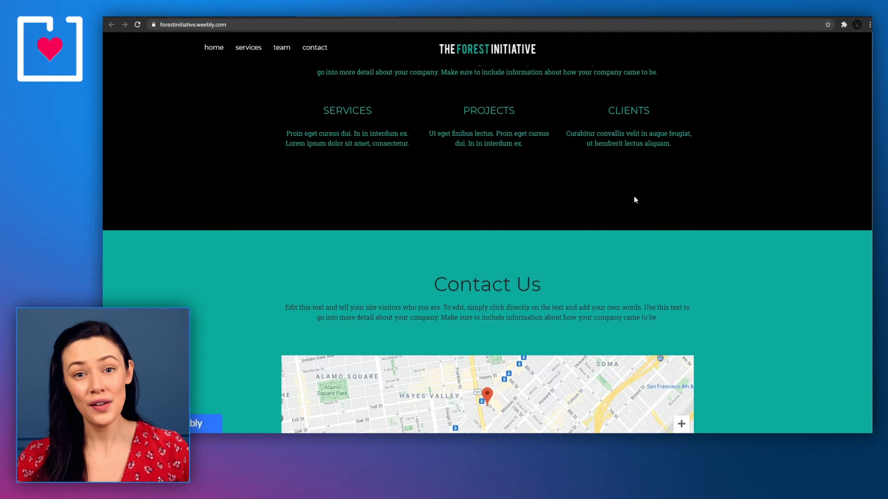
scroll("down", 3)
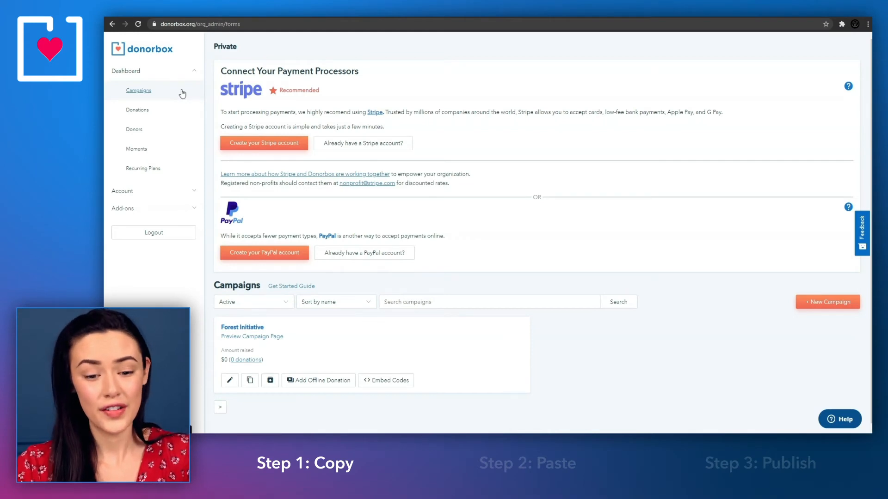
mouse_move(419, 328)
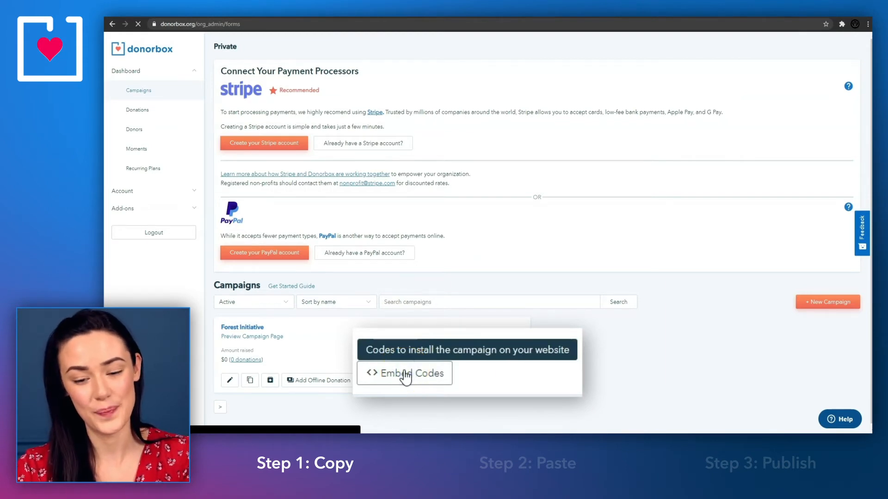
- Select the Forest Initiative popup-form button code in Donorbox for copying
left_click(404, 373)
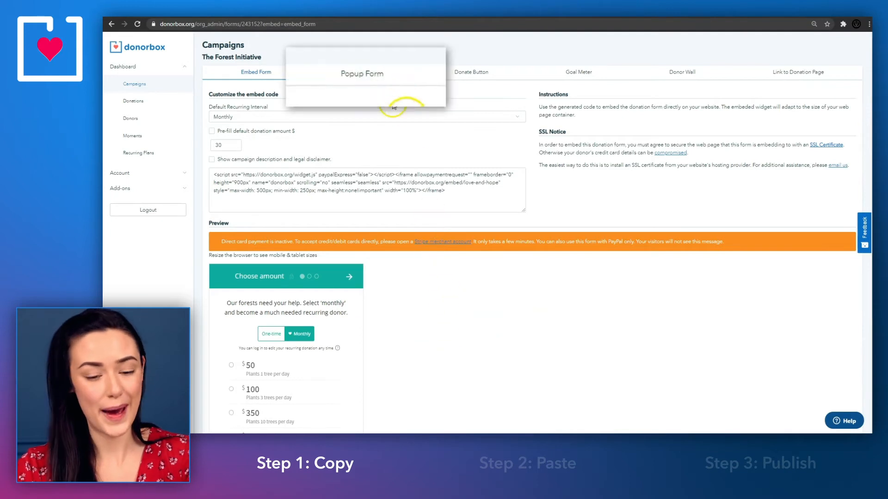
left_click(361, 72)
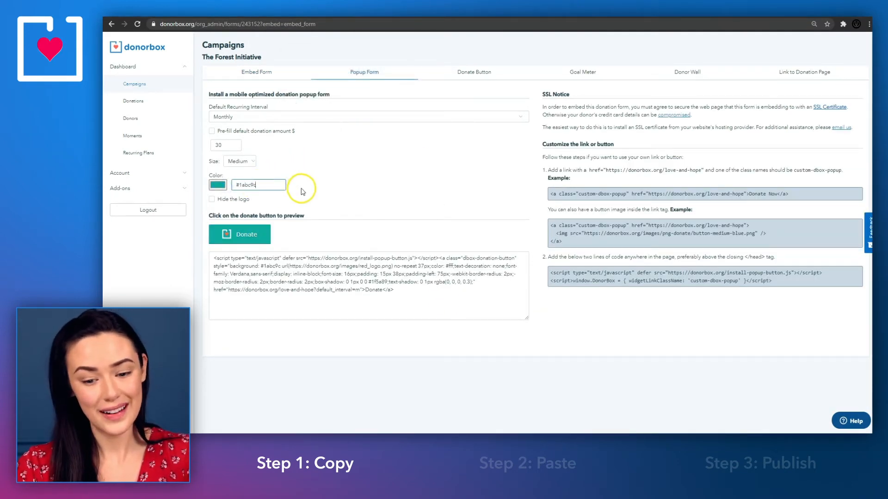
triple_click(368, 274)
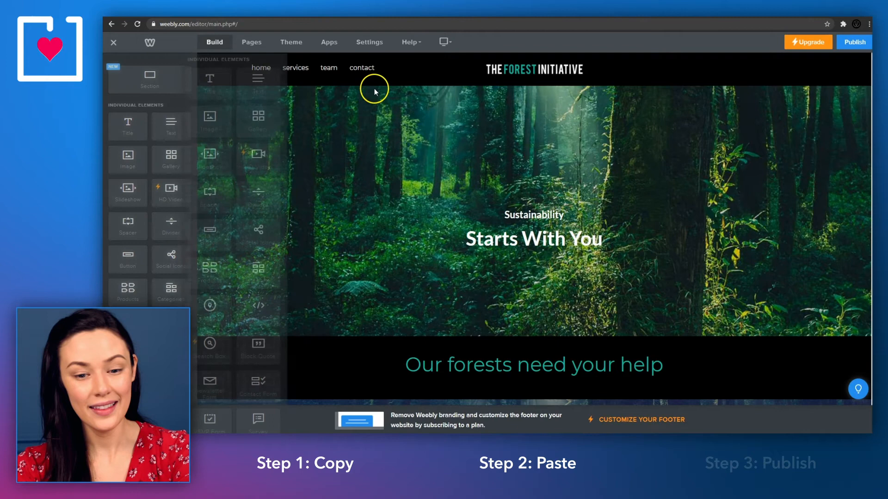
- Publish the site with the popup Donate button and try it on the live page
scroll("down", 3)
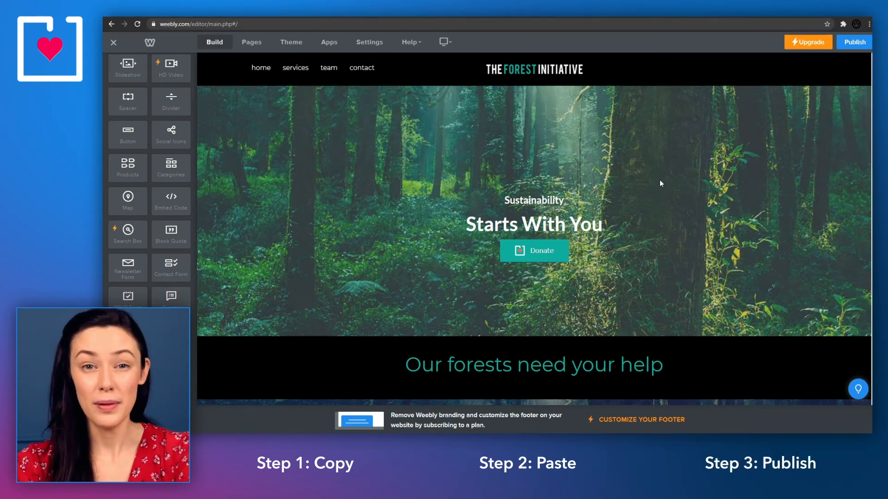
left_click(854, 42)
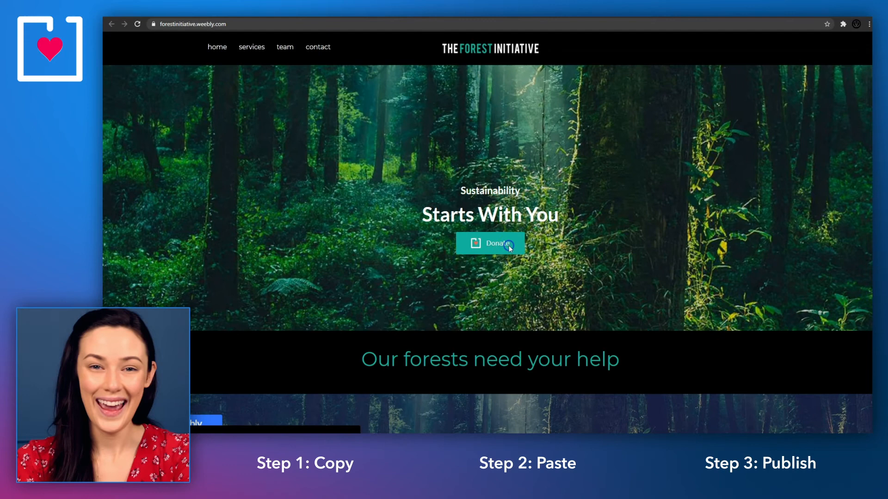
left_click(490, 244)
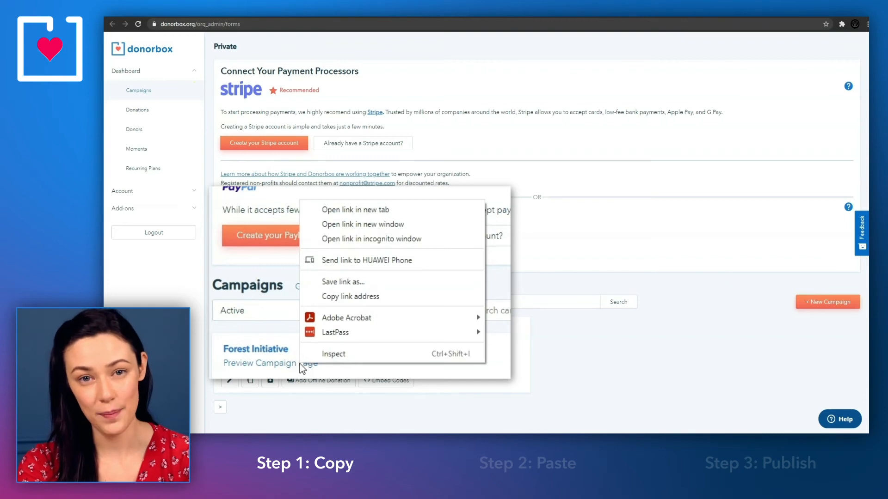
mouse_move(349, 296)
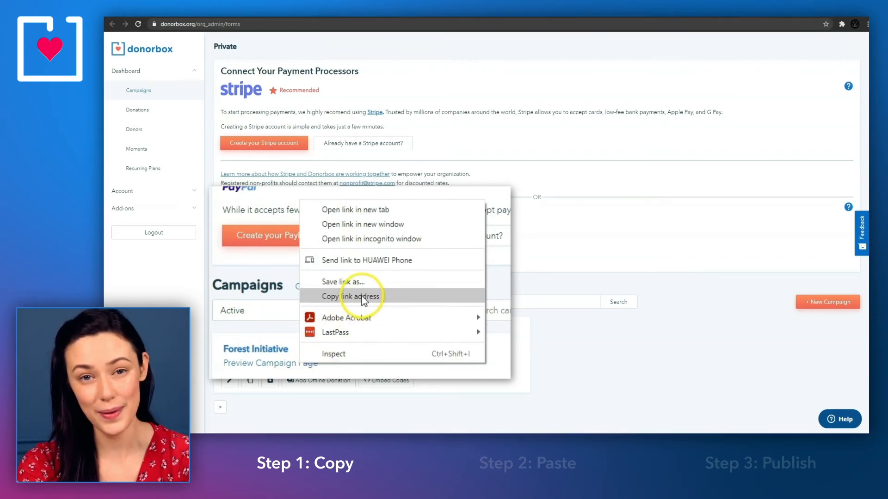
- Copy the Forest Initiative campaign page's link address from Preview Campaign Page
left_click(350, 296)
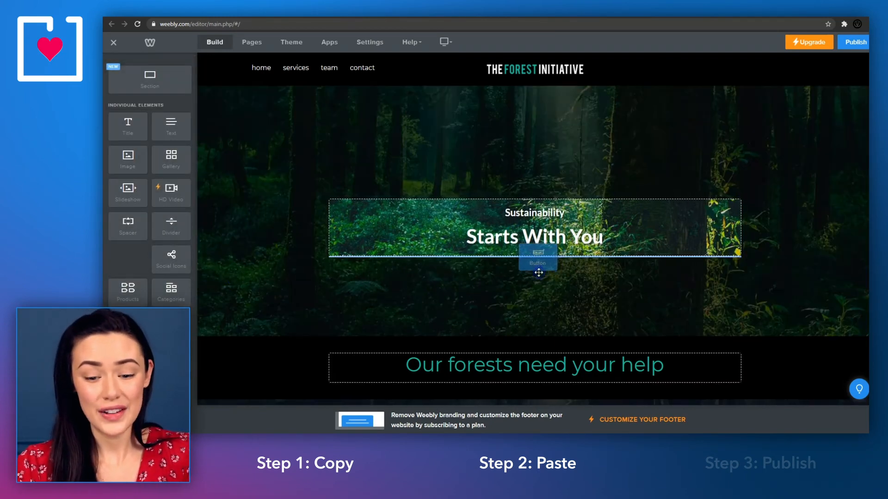
- Add a 'donate' button under the hero heading linked to the campaign page URL and publish
left_click(536, 259)
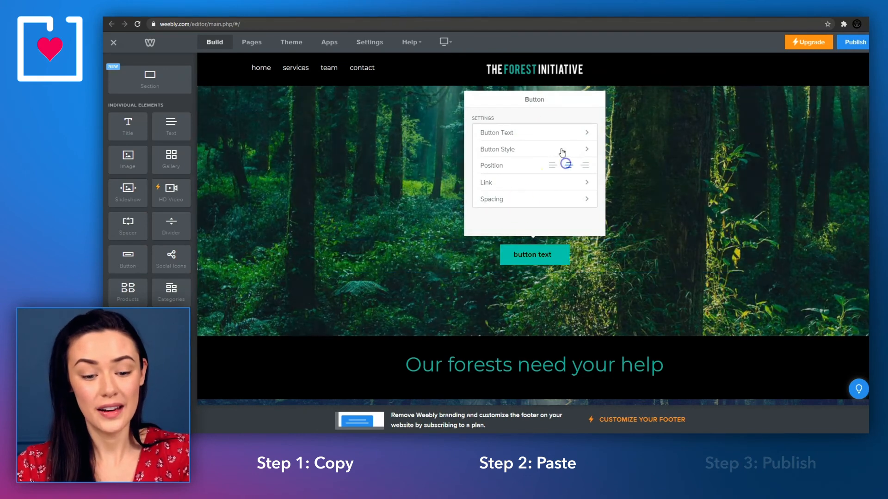
left_click(497, 132)
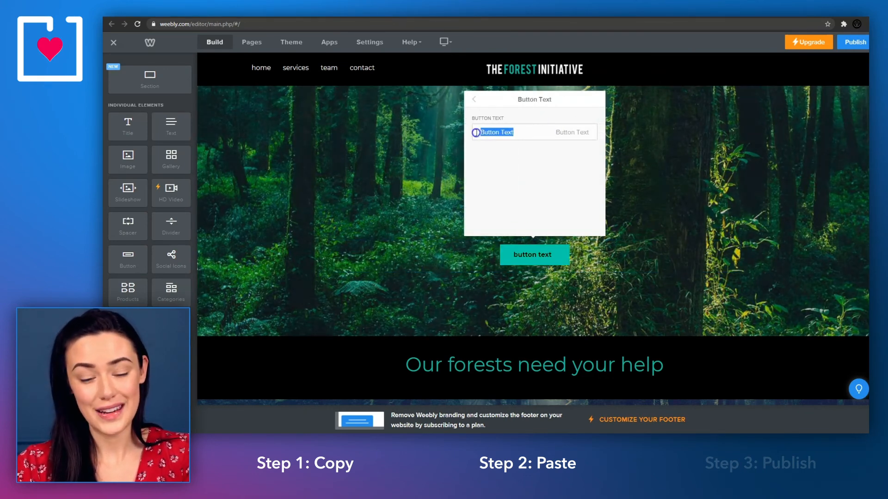
left_click(473, 99)
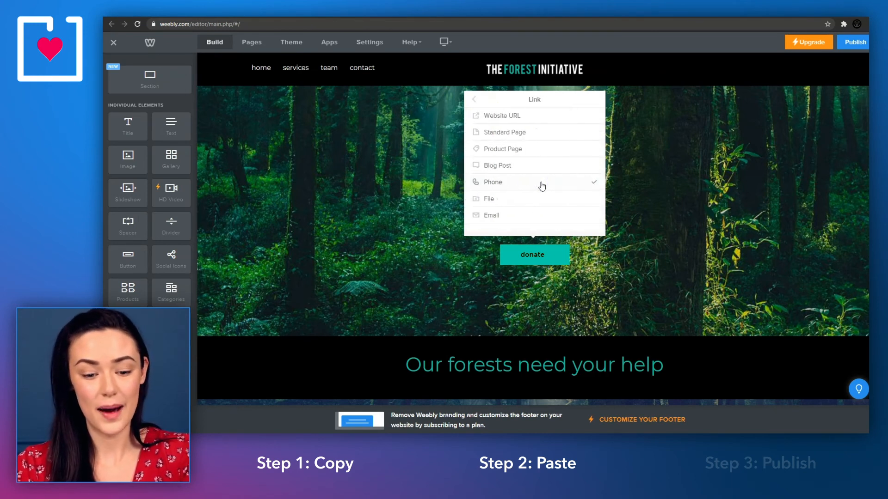
left_click(500, 116)
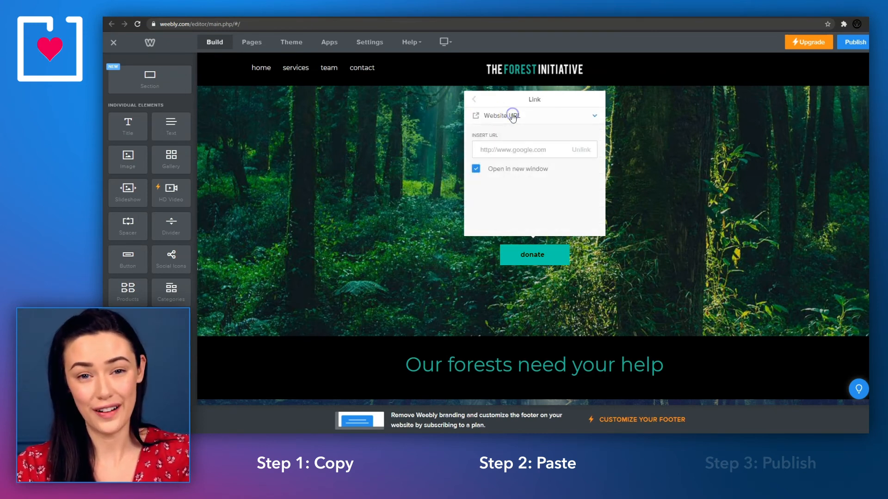
left_click(512, 149)
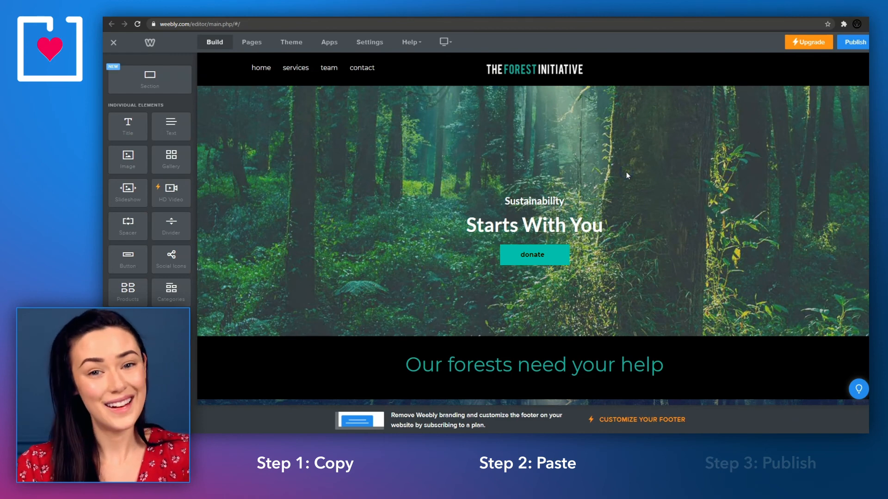
mouse_move(666, 174)
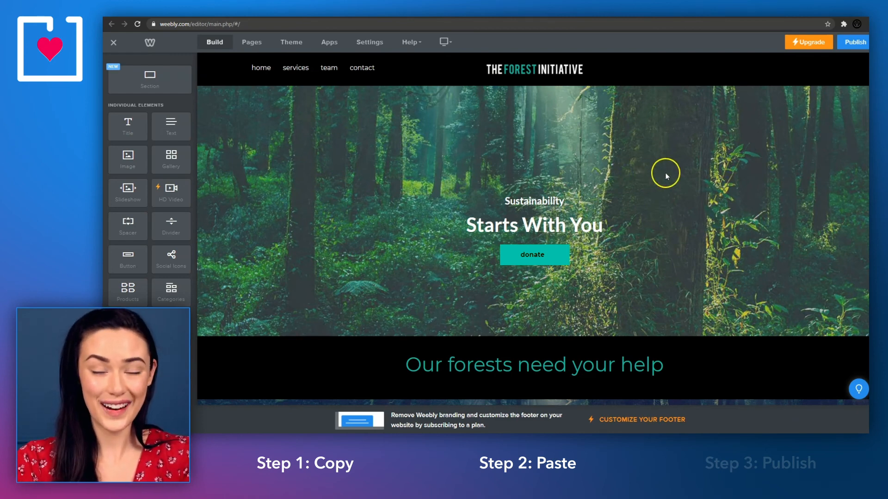
left_click(855, 42)
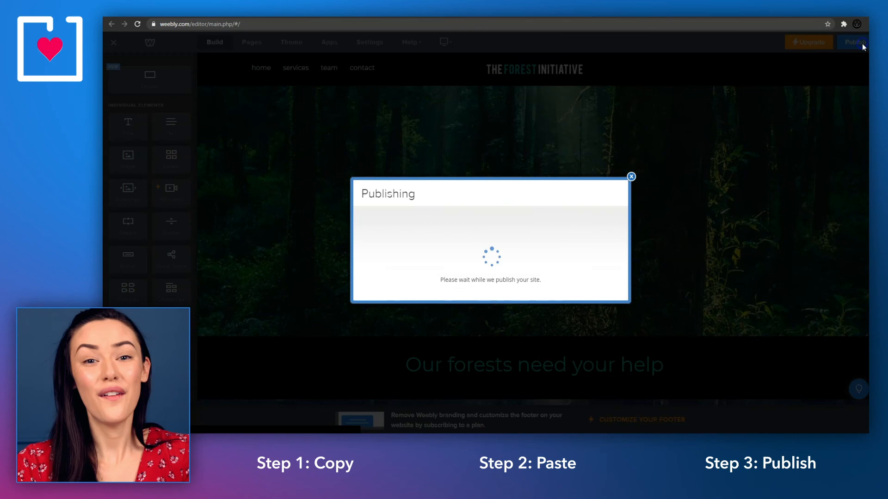